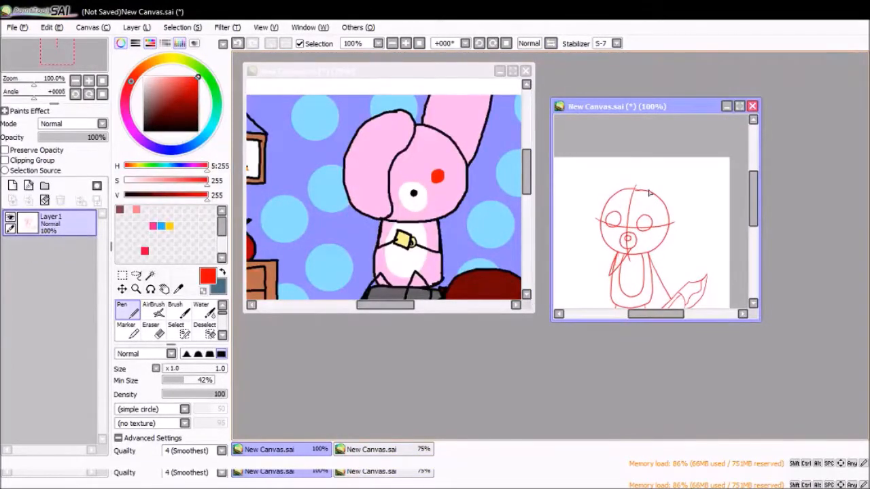
# Step: Sketch the rabbit's head, ears, body and tail in red on Layer 1
pyautogui.moveTo(652, 197); pyautogui.dragTo(626, 160)
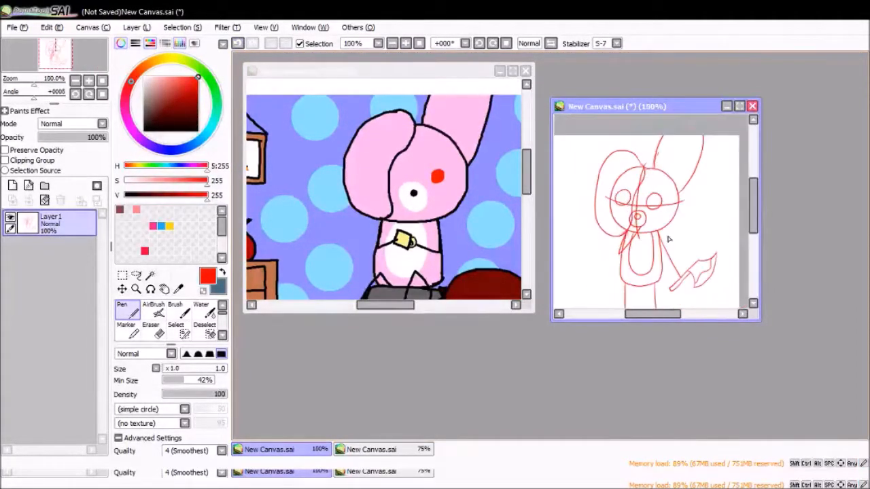
pyautogui.click(151, 313)
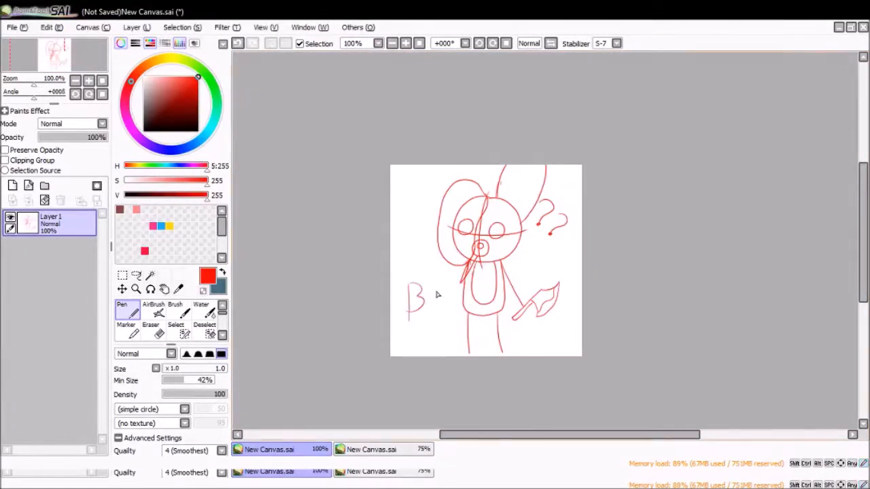
# Step: Add red question marks to the sketch beside the rabbit
pyautogui.moveTo(429, 292); pyautogui.dragTo(459, 299)
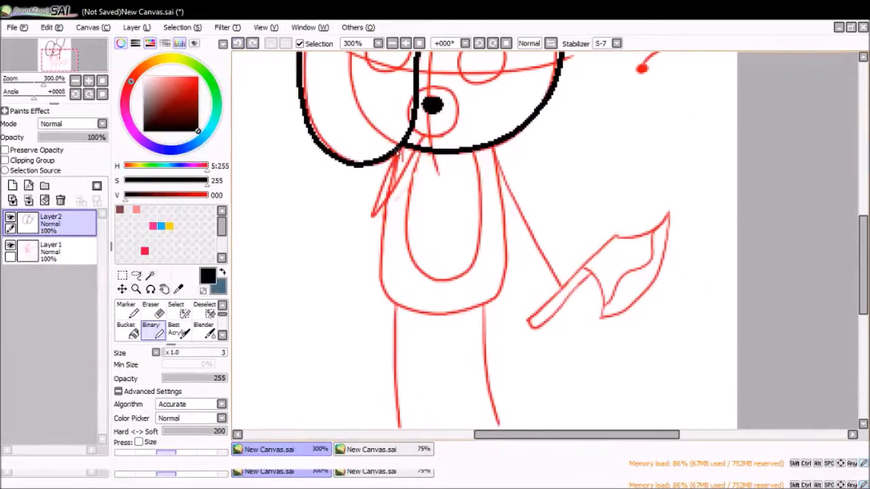
# Step: Trace the remaining black lineart, then bucket-fill the rabbit's head with pink
pyautogui.moveTo(401, 163); pyautogui.dragTo(496, 313)
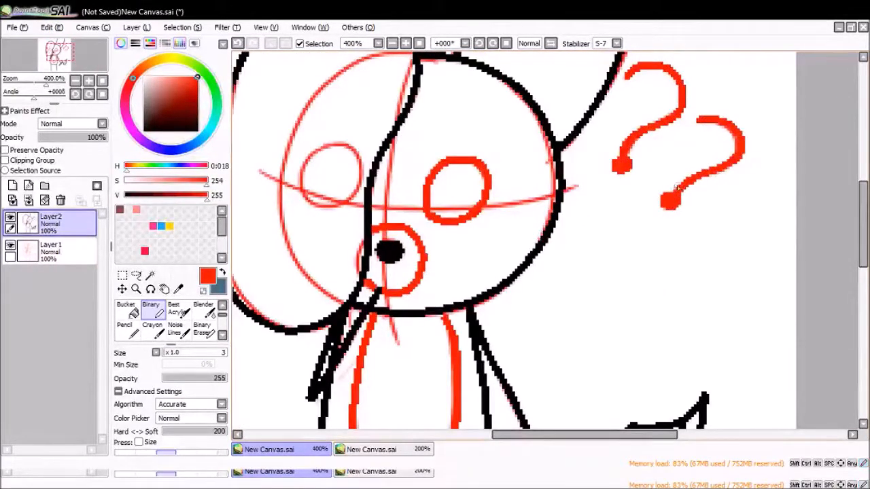
pyautogui.click(125, 304)
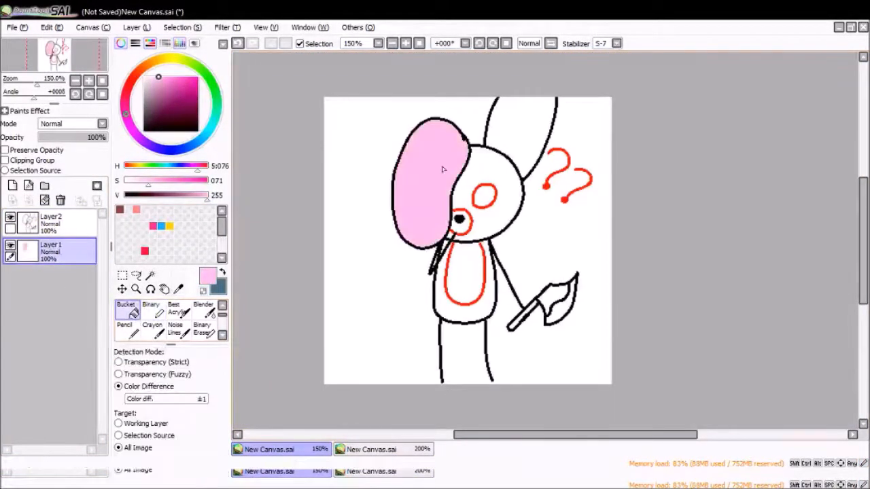